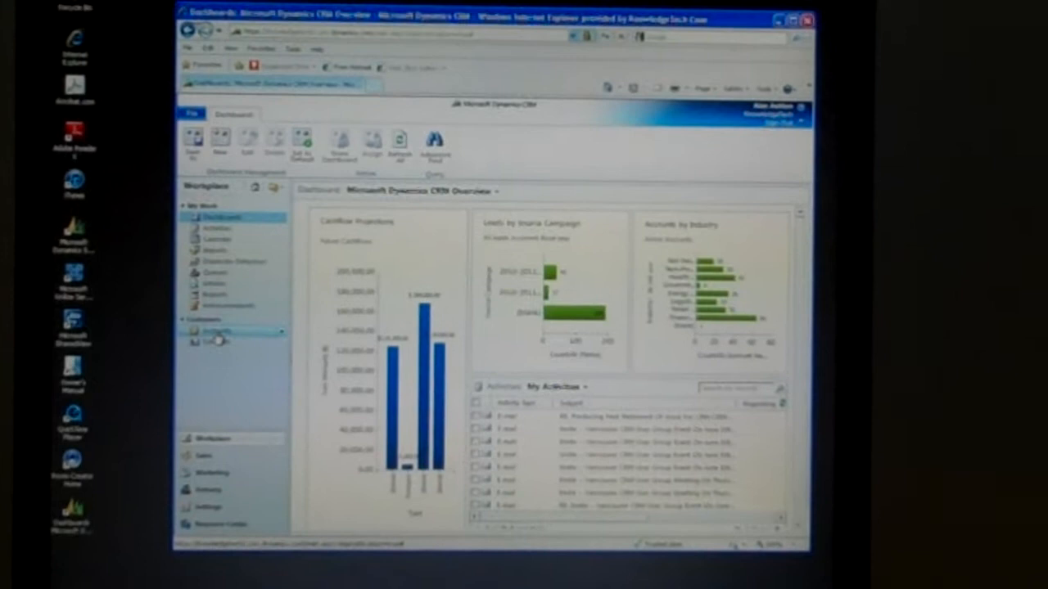
Go to Accounts in the Workplace navigation and open the Aecon Group Inc. record.
{"action": "left_click", "coordinate": [216, 331]}
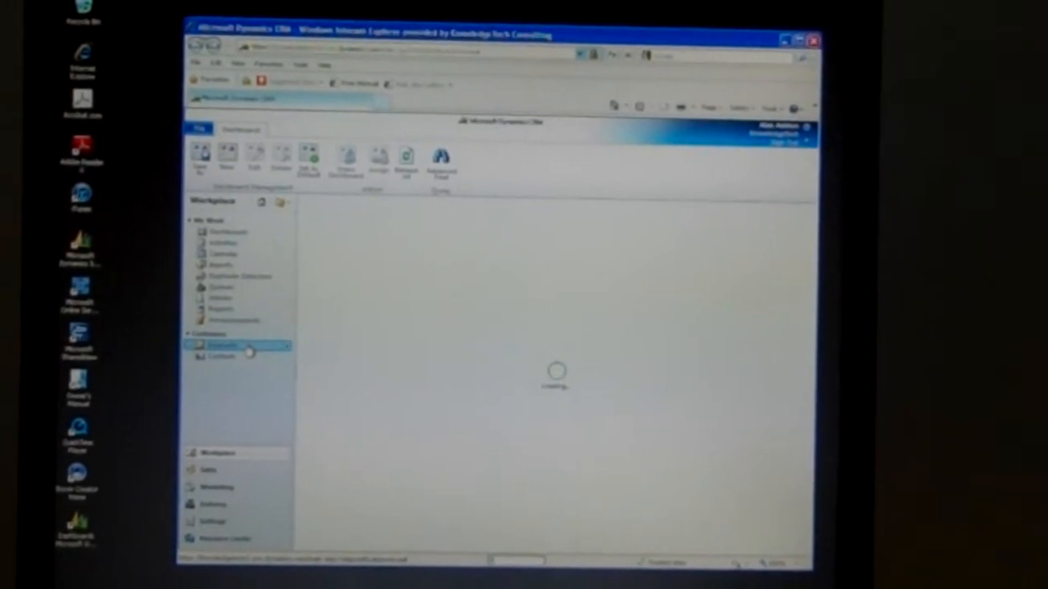
{"action": "left_click", "coordinate": [221, 345]}
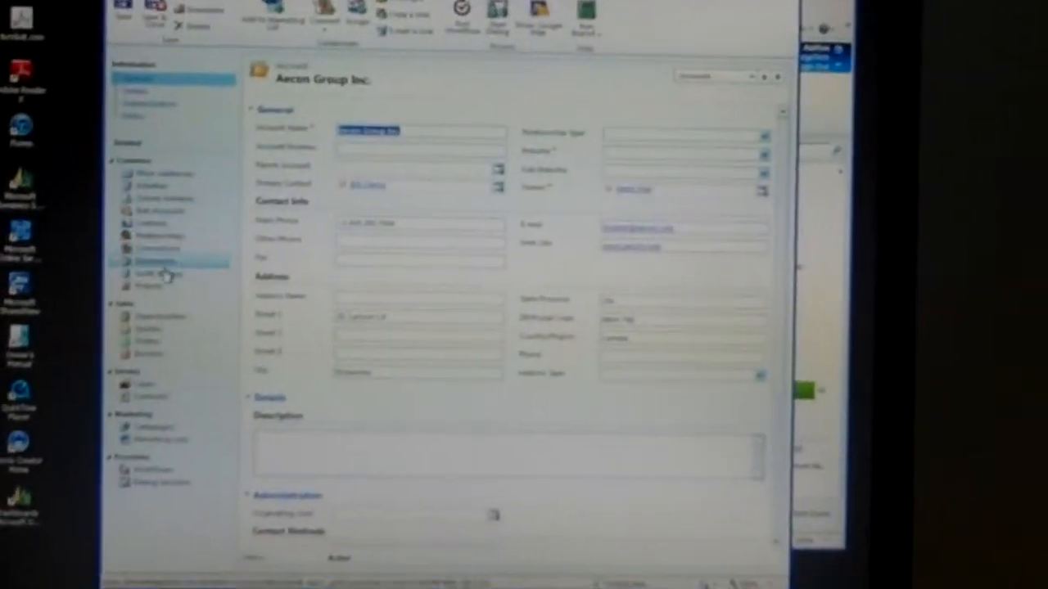
Switch to the account's Documents area, prompting the document-folder creation message.
{"action": "left_click", "coordinate": [164, 264]}
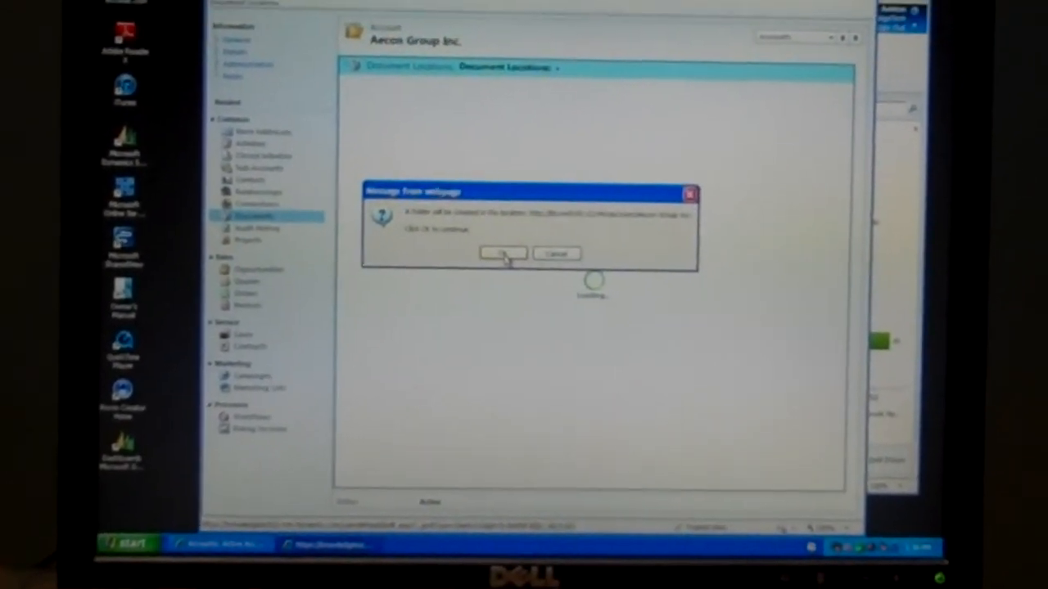
Confirm creating the Aecon Group Inc. document folder in SharePoint.
{"action": "left_click", "coordinate": [501, 252]}
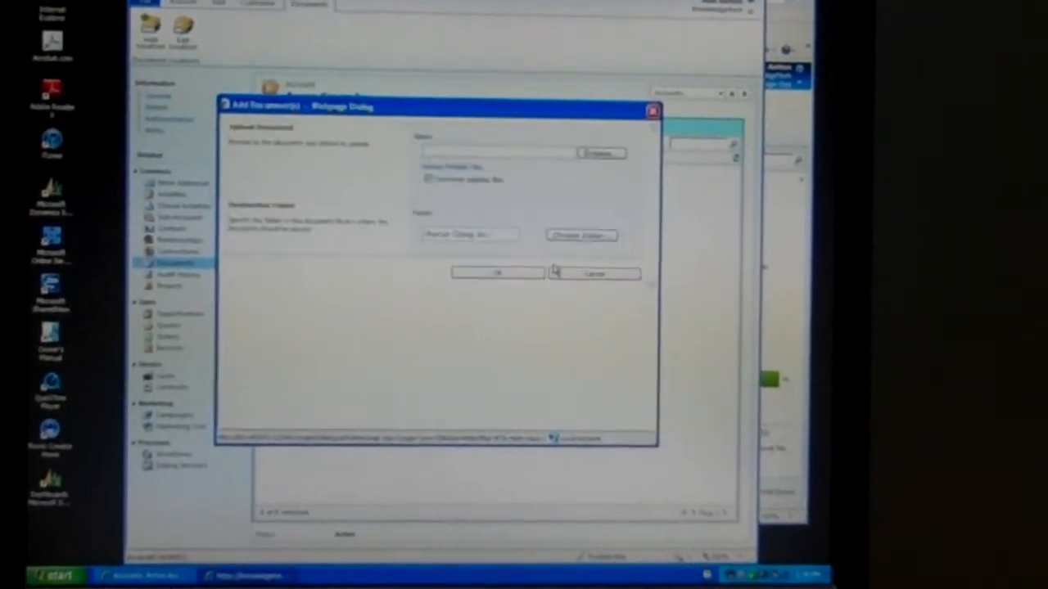
From the upload file picker, create a new text document named Test on the Desktop and open it.
{"action": "left_click", "coordinate": [599, 154]}
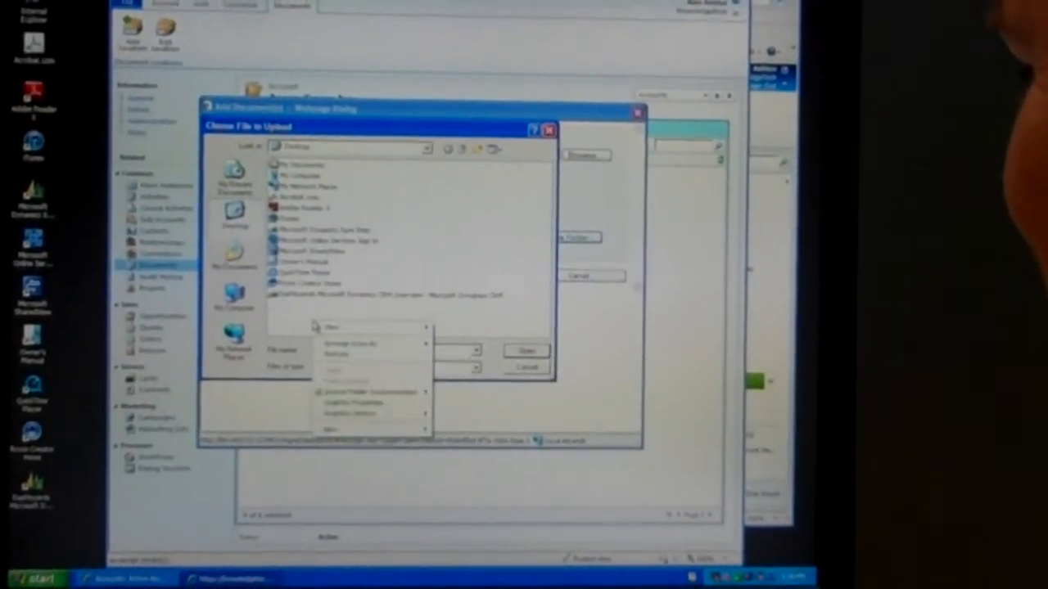
{"action": "left_click", "coordinate": [332, 425]}
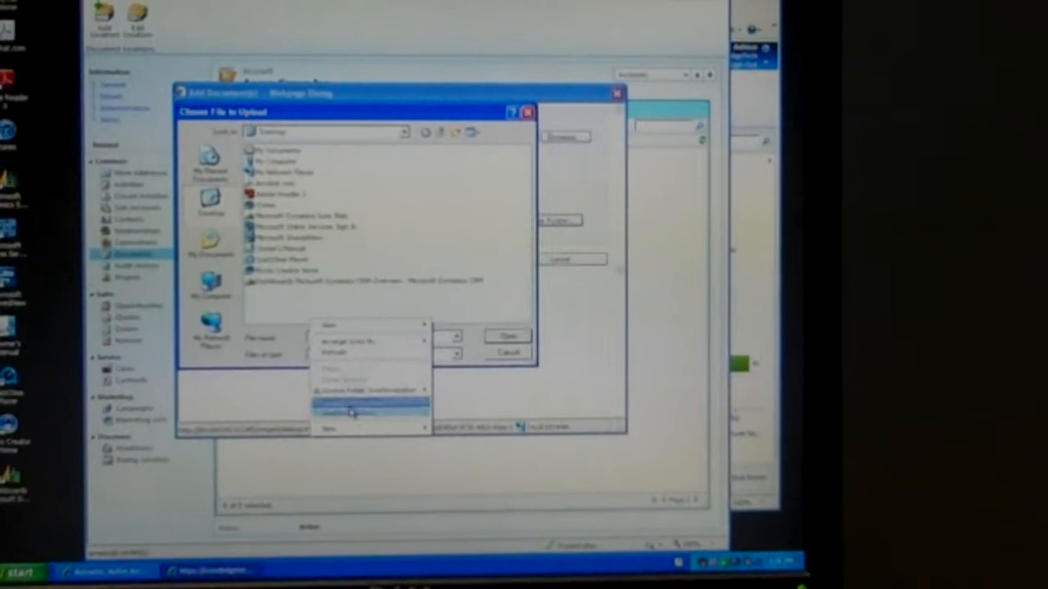
{"action": "left_click", "coordinate": [344, 401]}
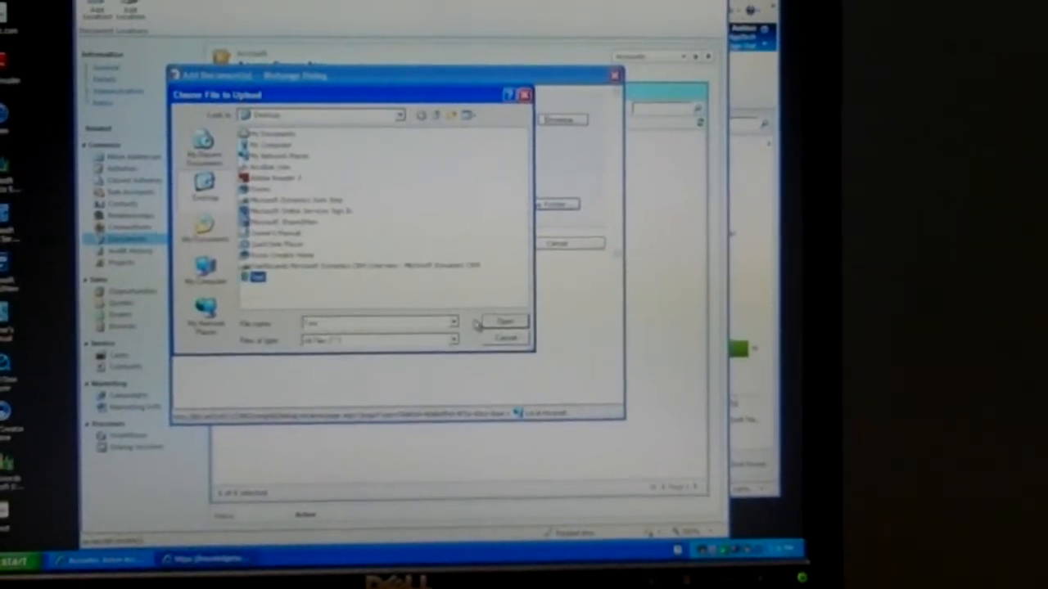
{"action": "left_click", "coordinate": [505, 319]}
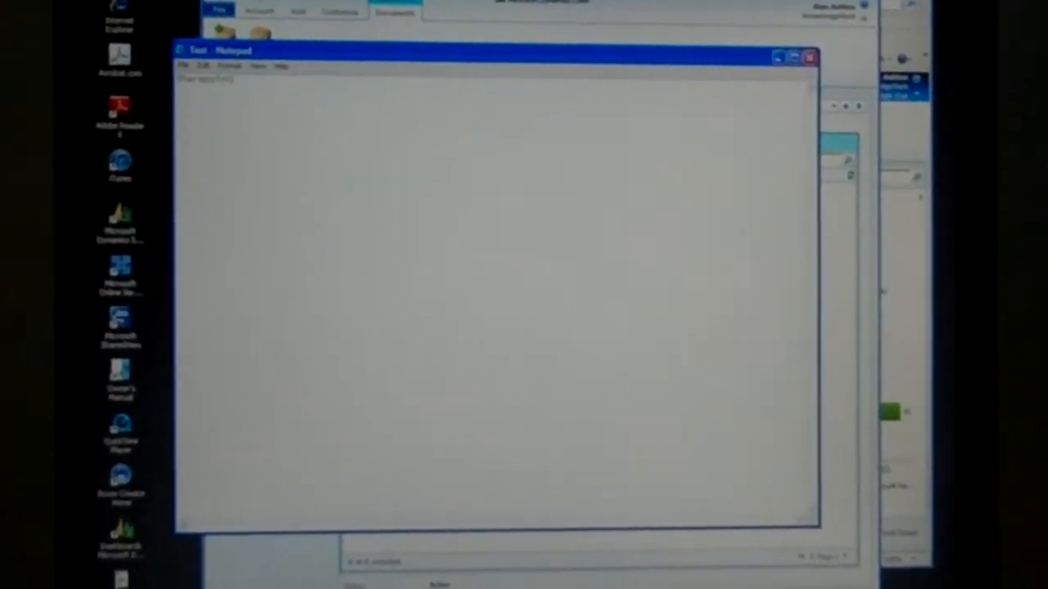
Close Notepad, upload the Test file into the account folder and view it in the Documents list.
{"action": "left_click", "coordinate": [808, 57]}
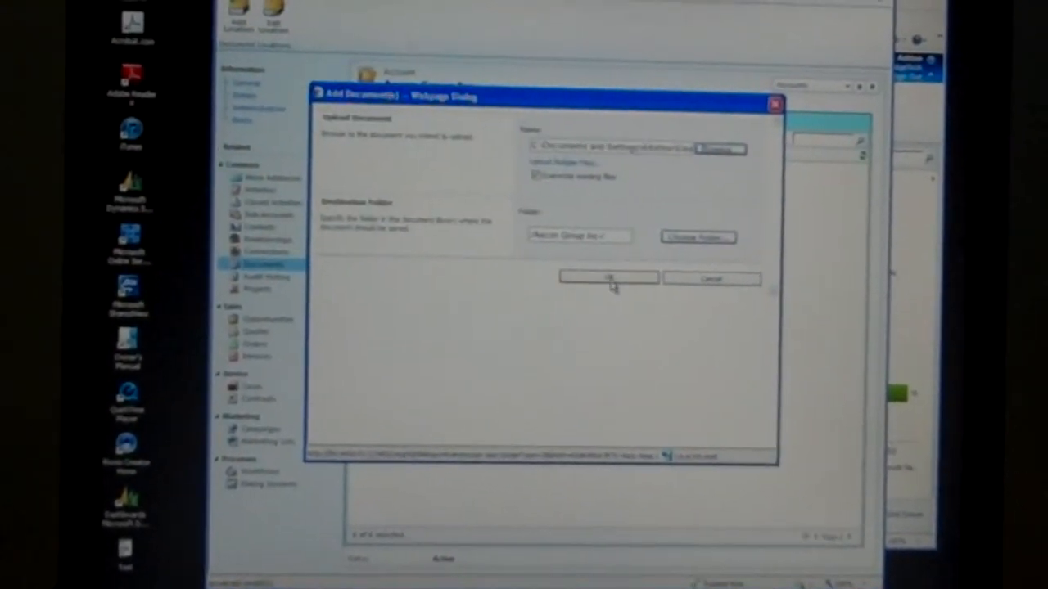
{"action": "left_click", "coordinate": [609, 279]}
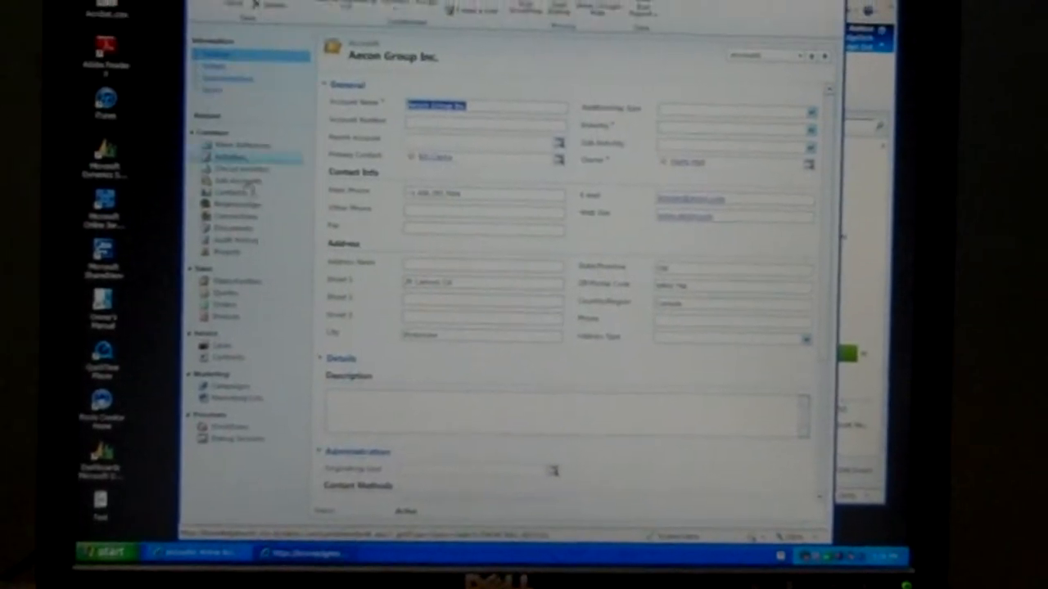
{"action": "left_click", "coordinate": [233, 217]}
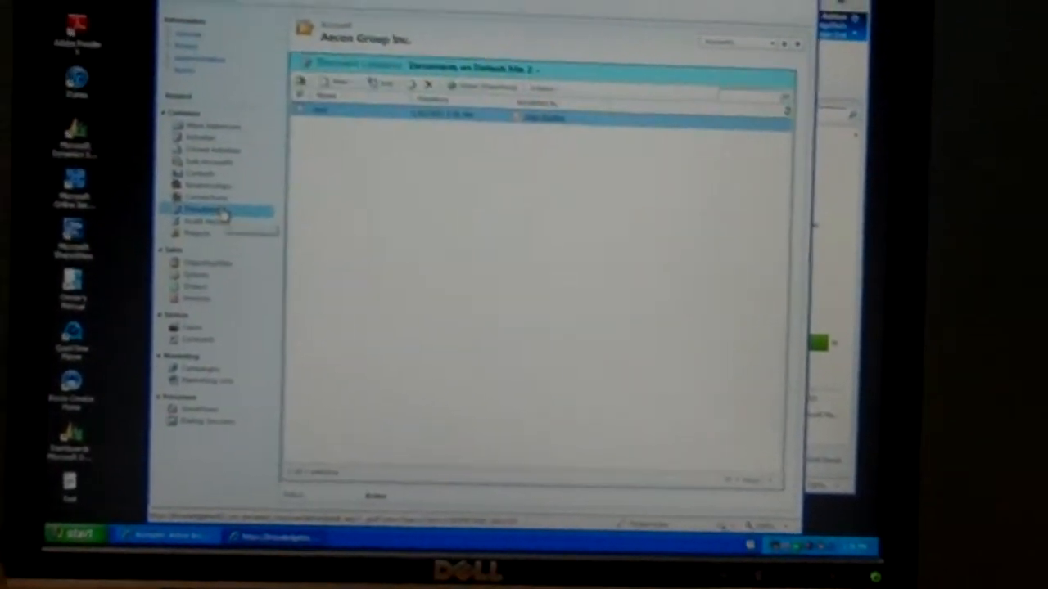